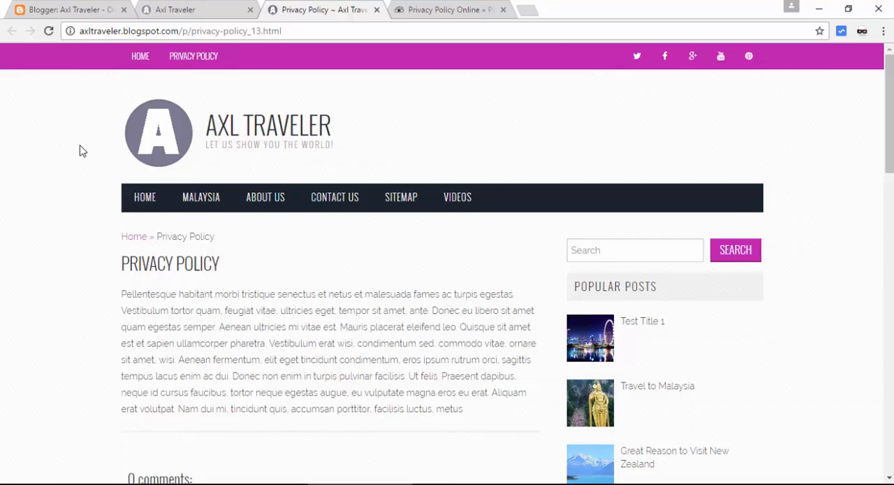
mouse_move(166, 109)
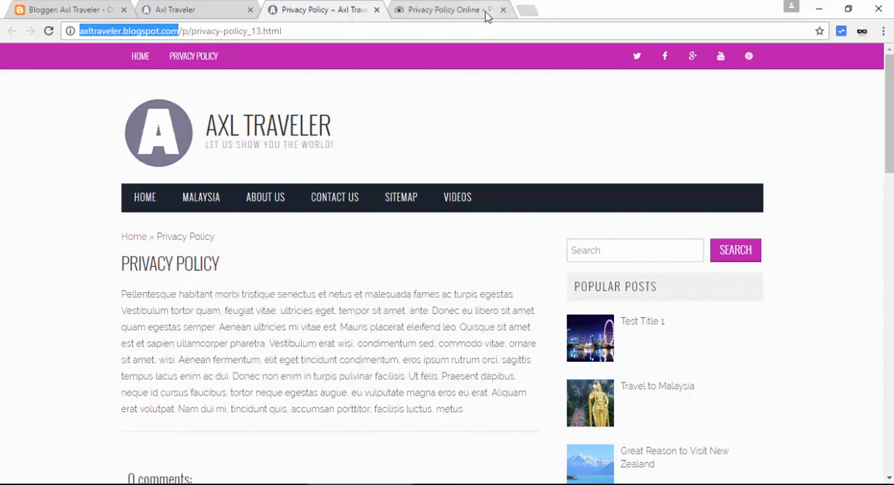
Switch to the Privacy Policy Online generator tab.
click(444, 10)
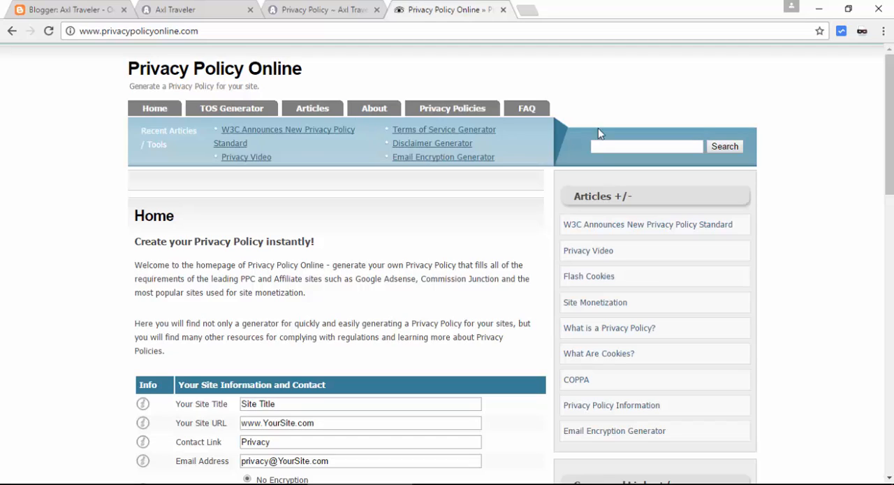
scroll(down, 3)
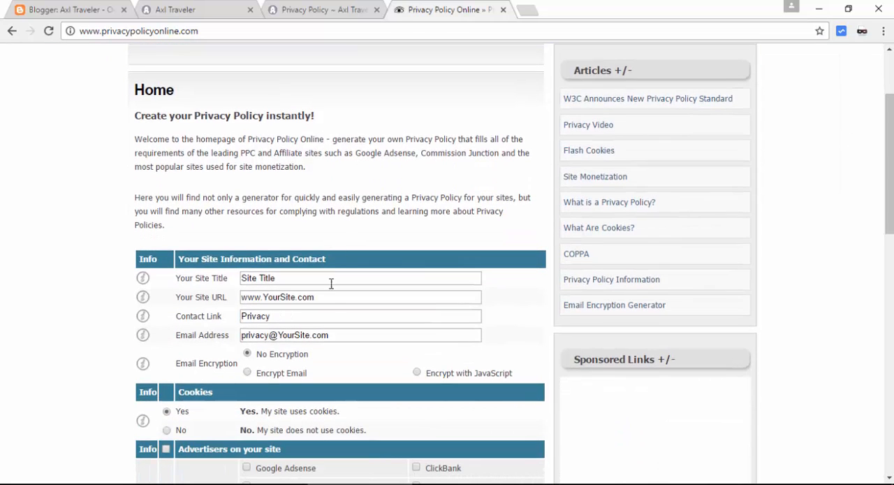
text(http://axltraveler.blogspot.com/)
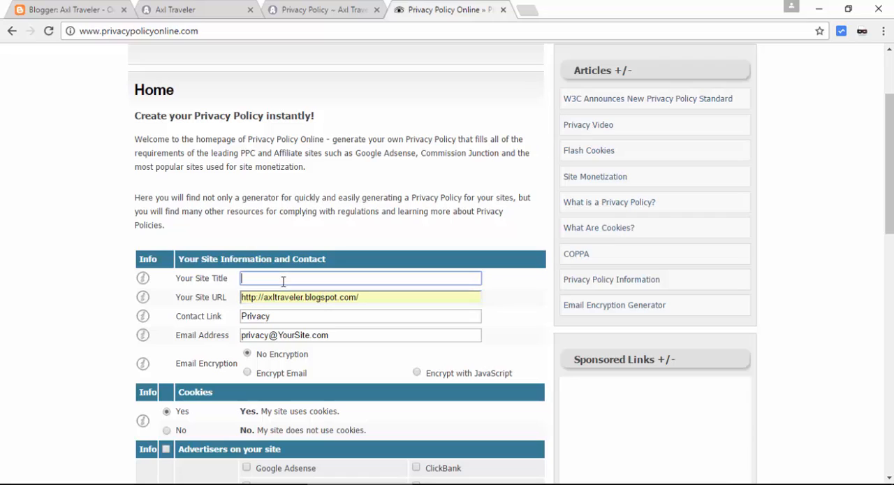
text(Axl)
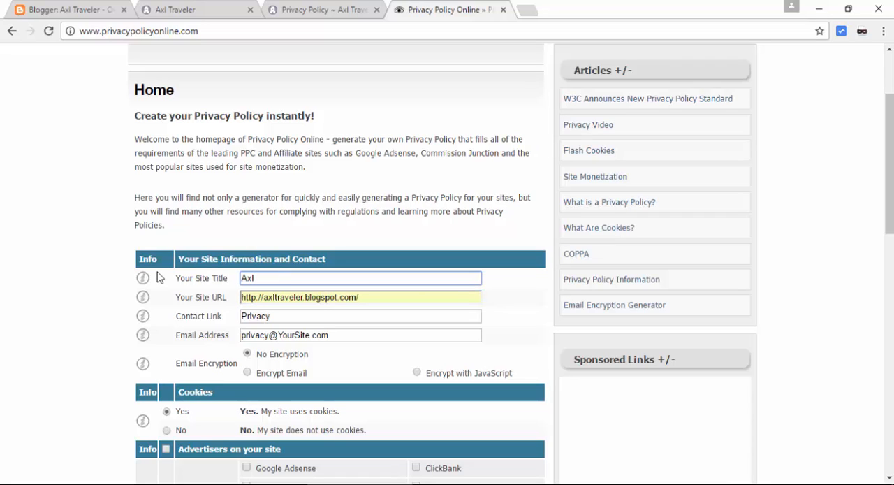
text(Traveler)
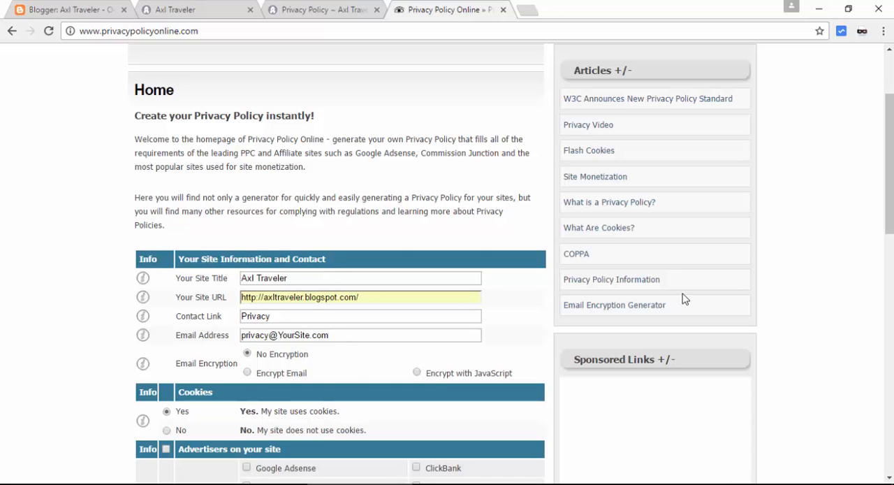
scroll(down, 3)
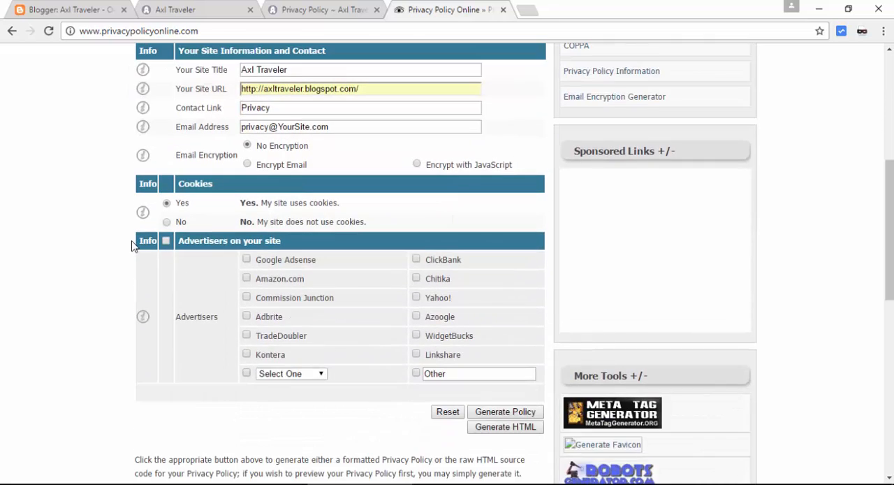
mouse_move(508, 329)
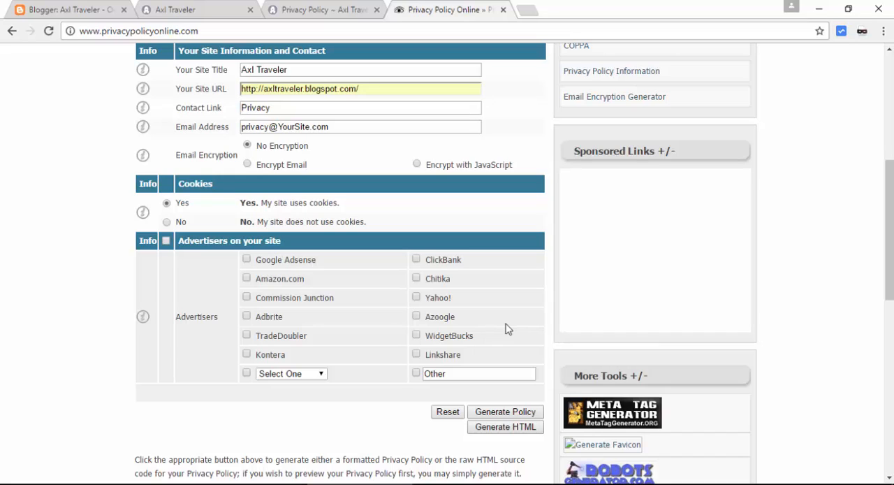
mouse_move(508, 330)
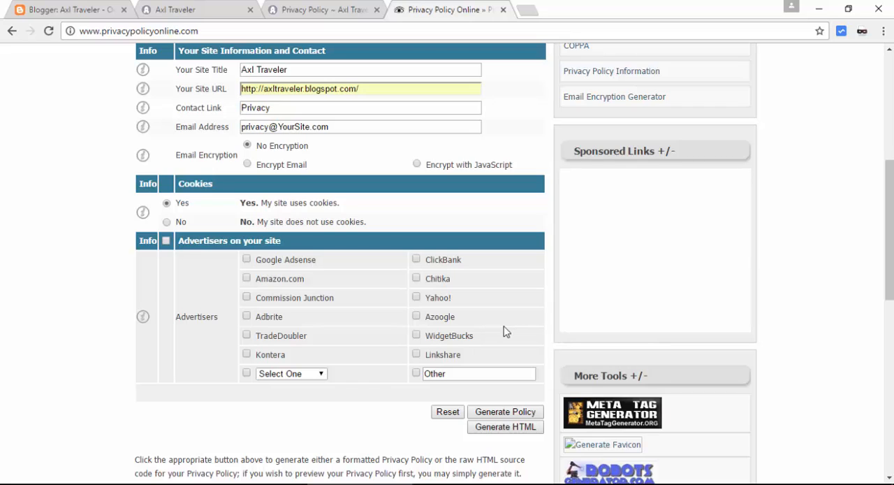
Tick Google Adsense, generate the policy HTML, and return to Blogger's pages list.
click(246, 259)
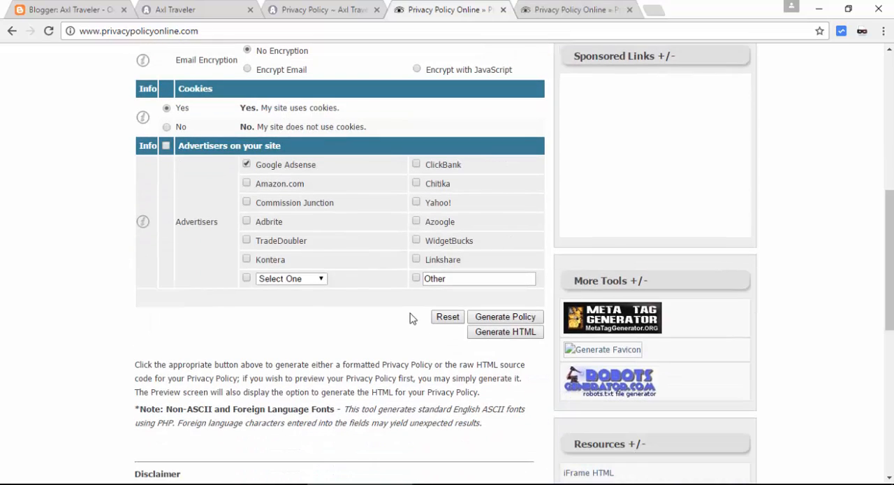
mouse_move(505, 332)
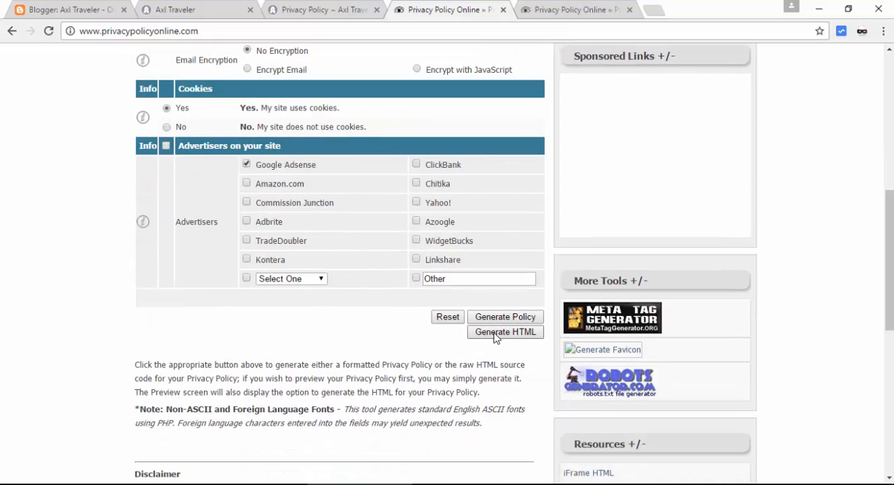
mouse_move(494, 342)
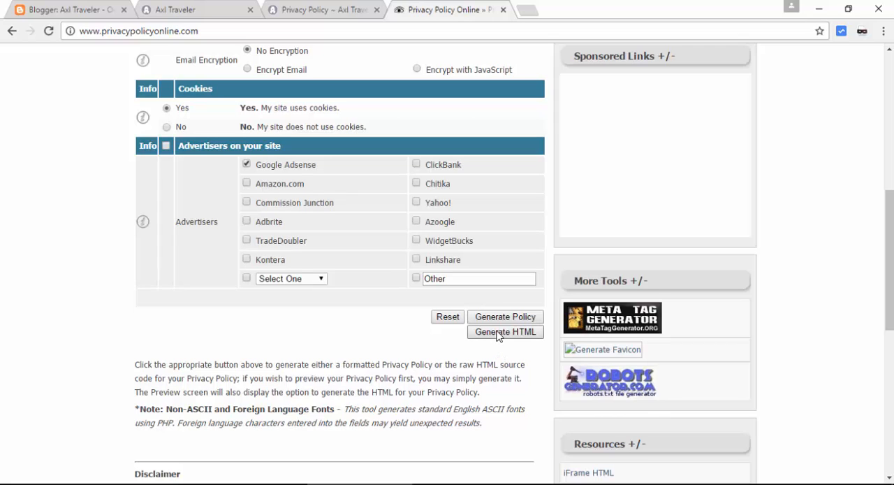
click(505, 332)
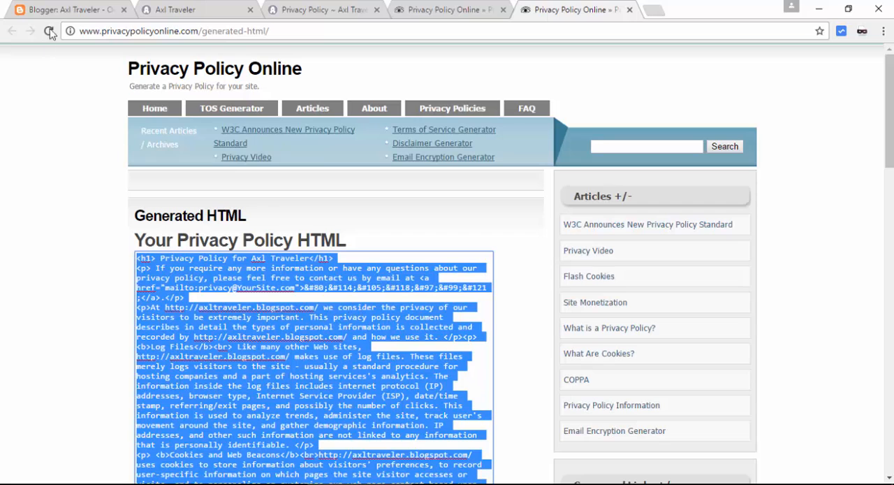
click(67, 9)
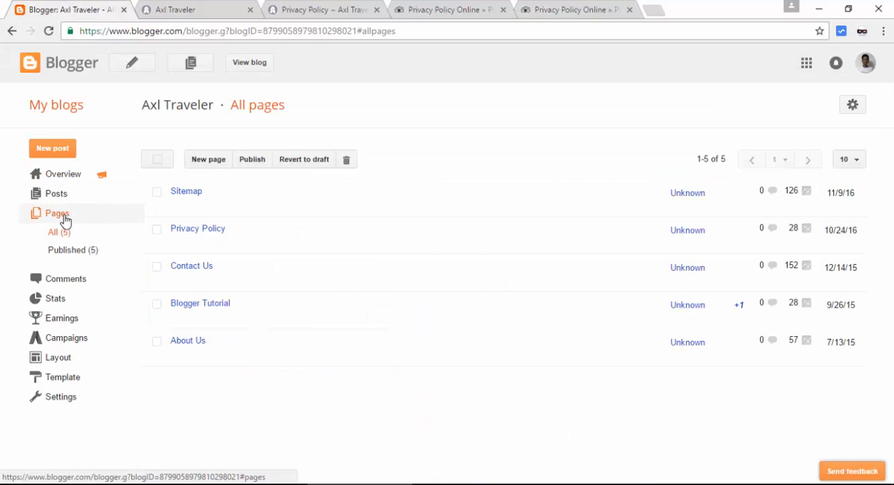
Paste the generated HTML into the Privacy Policy page, update it, and close the editor.
click(197, 228)
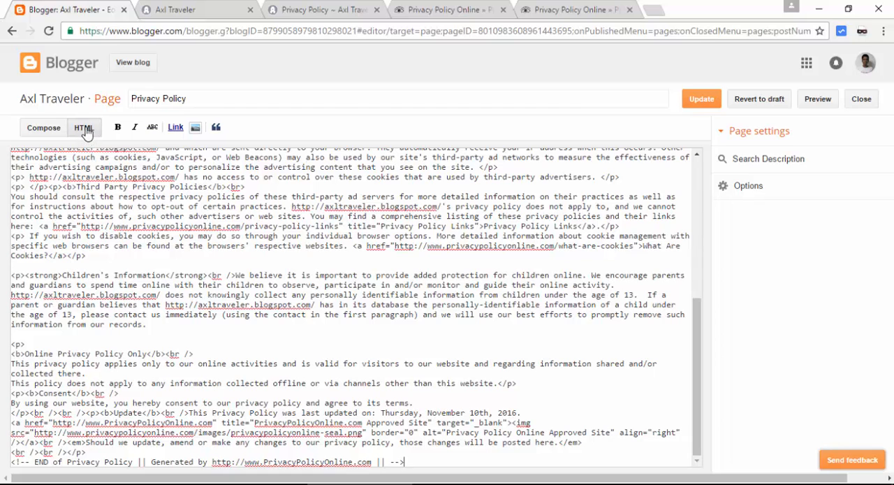
click(701, 99)
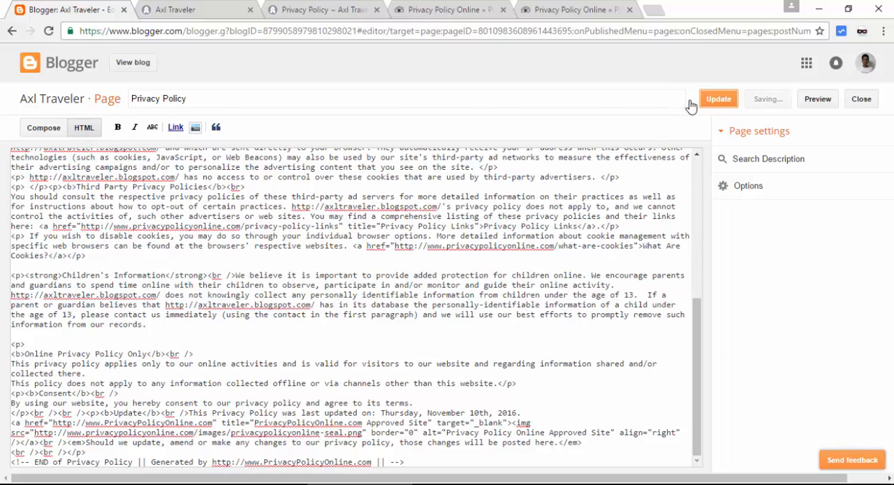
click(718, 98)
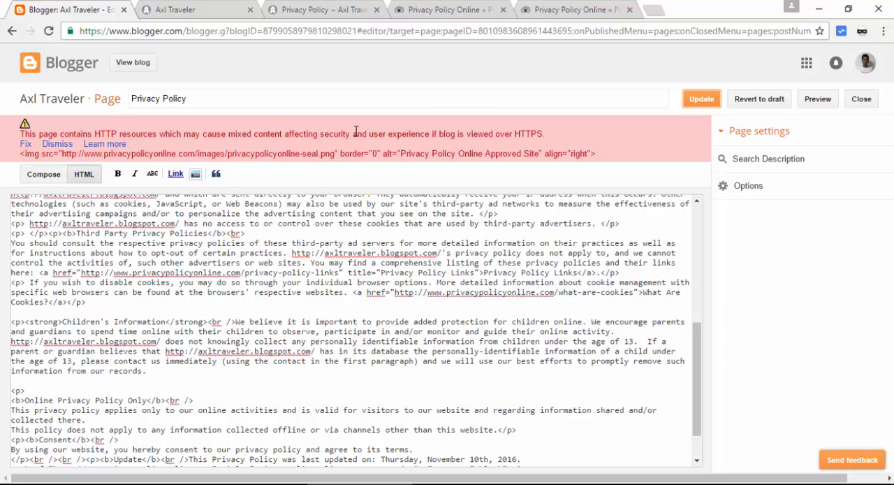
click(57, 143)
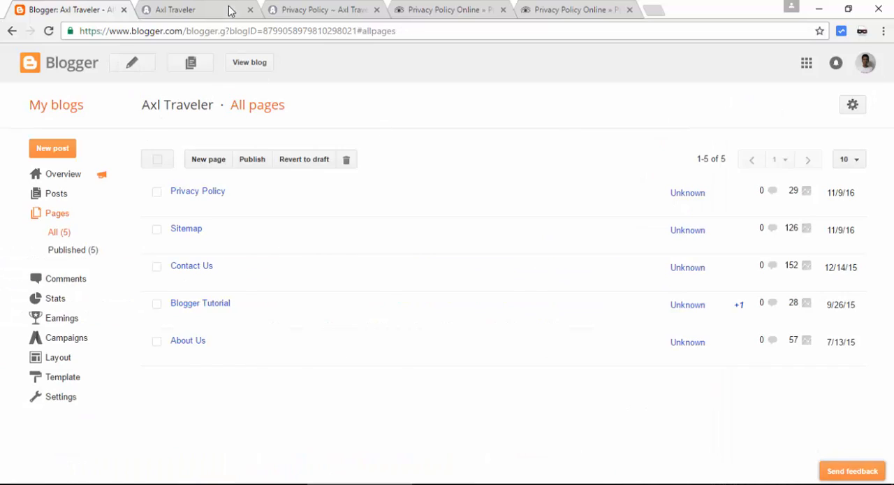
View the live Privacy Policy page and scroll through the Axl Traveler policy.
click(174, 9)
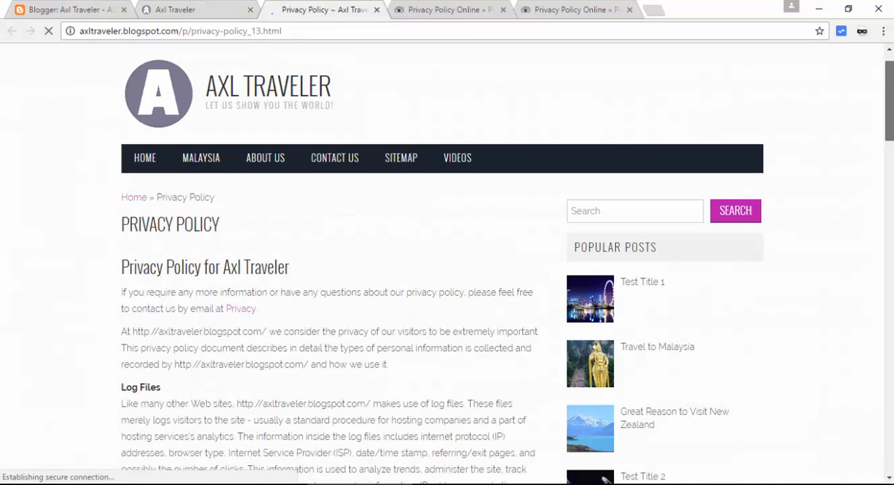
scroll(down, 3)
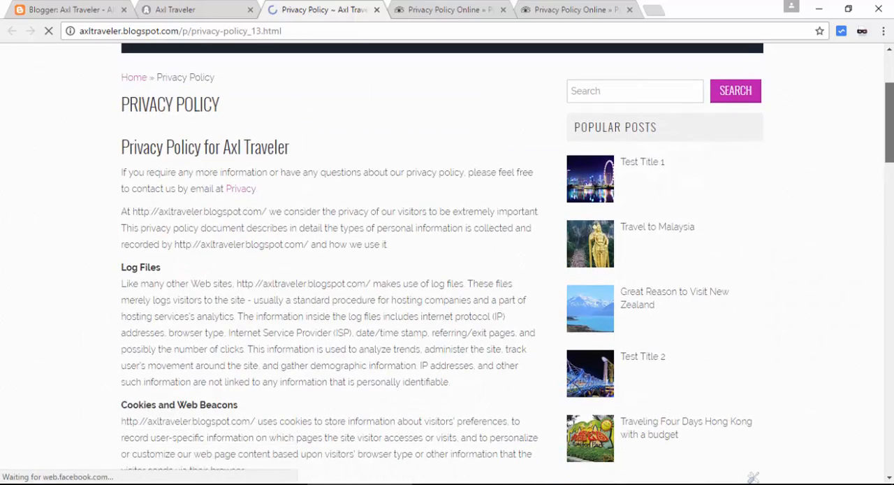
scroll(down, 3)
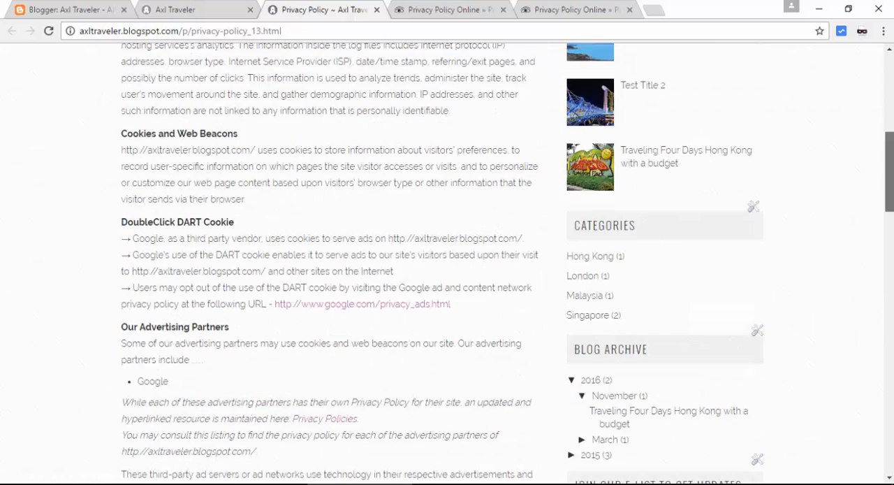
scroll(up, 3)
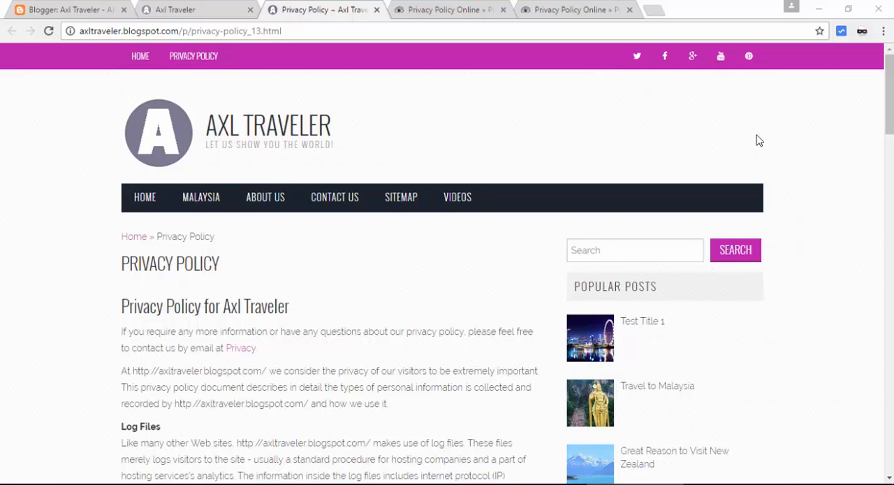
mouse_move(775, 122)
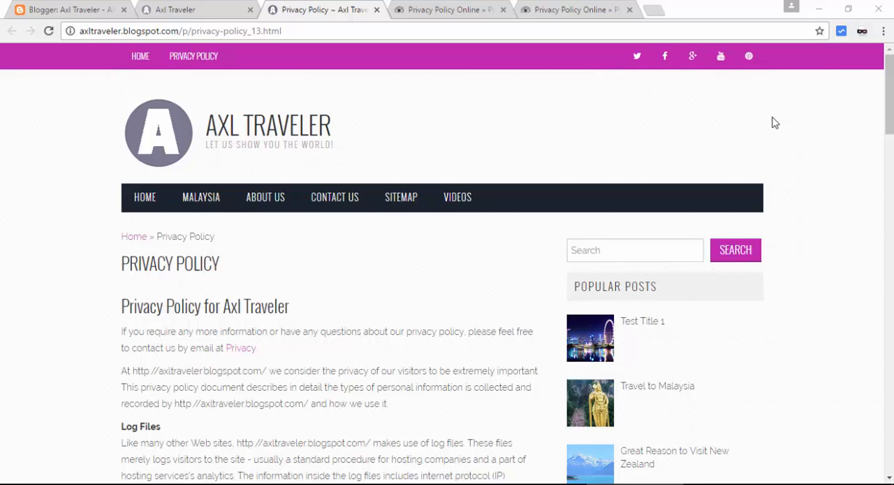
mouse_move(844, 90)
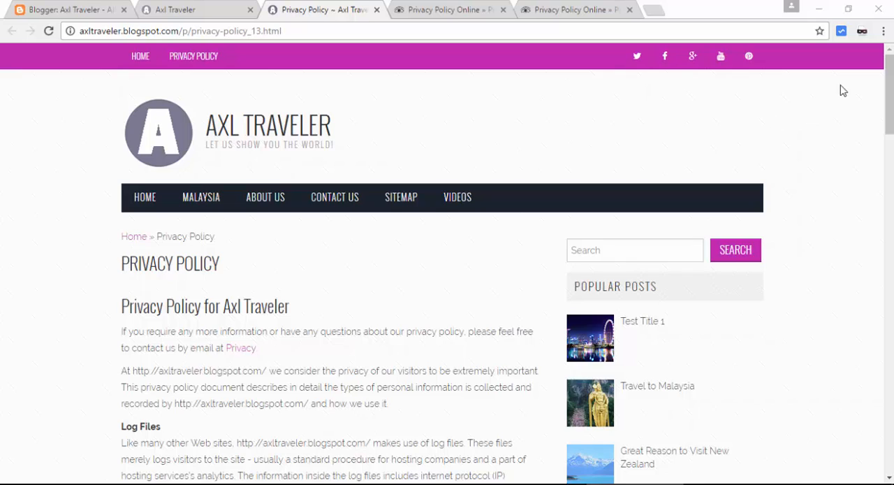